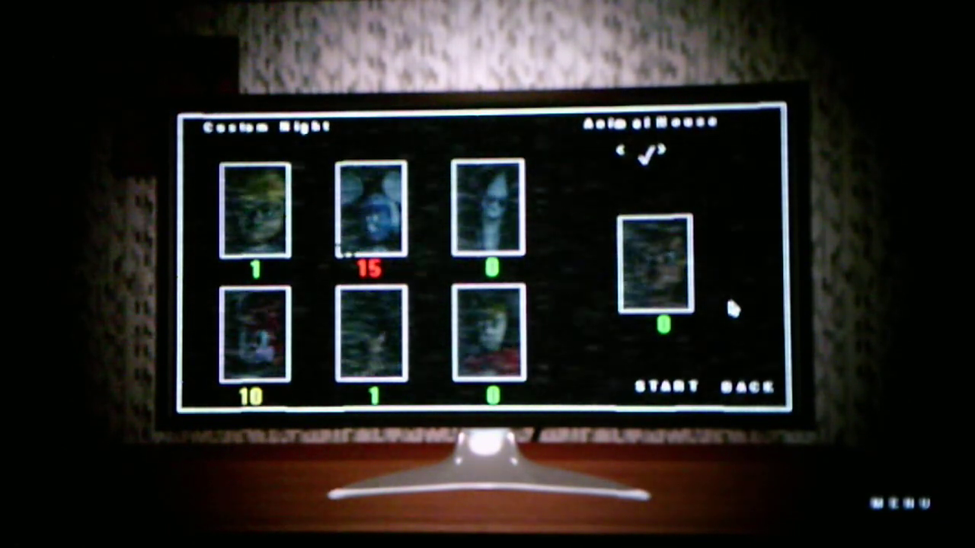
{"action": "mouse_move", "coordinate": [876, 404]}
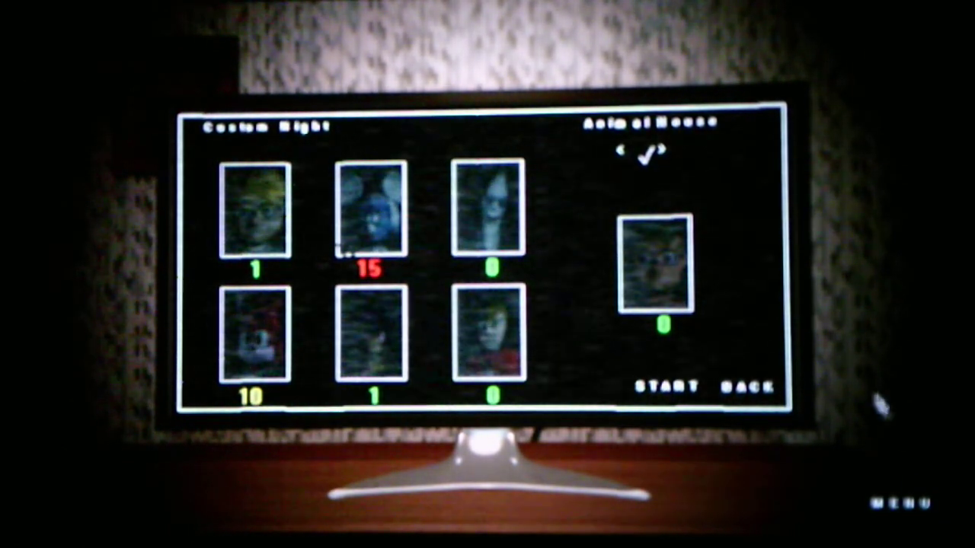